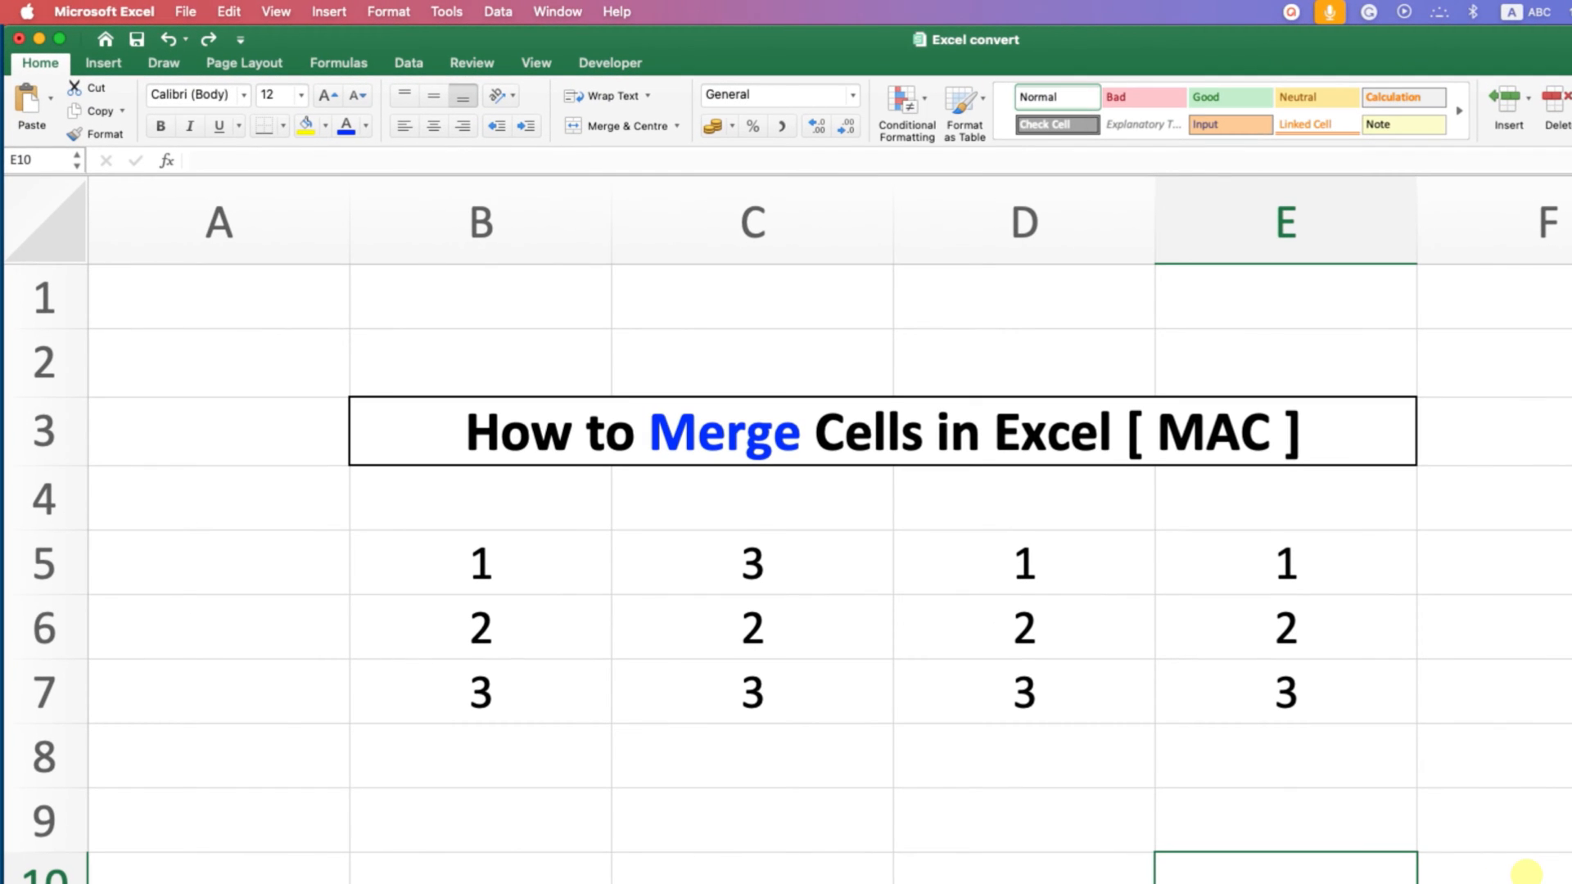
mouse_move(1157, 840)
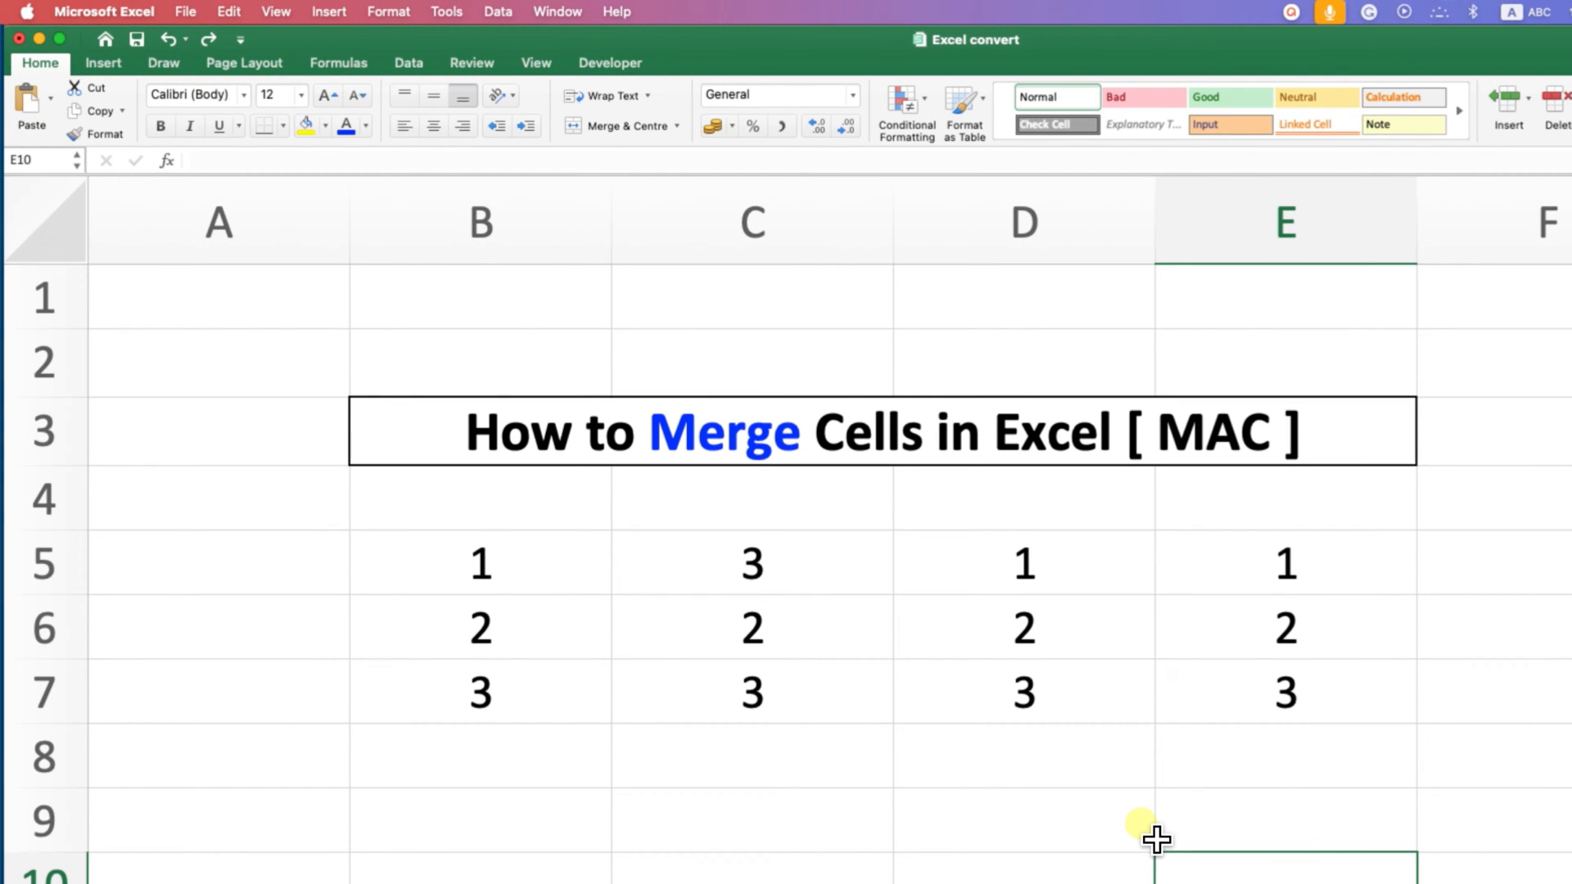
mouse_move(1130, 818)
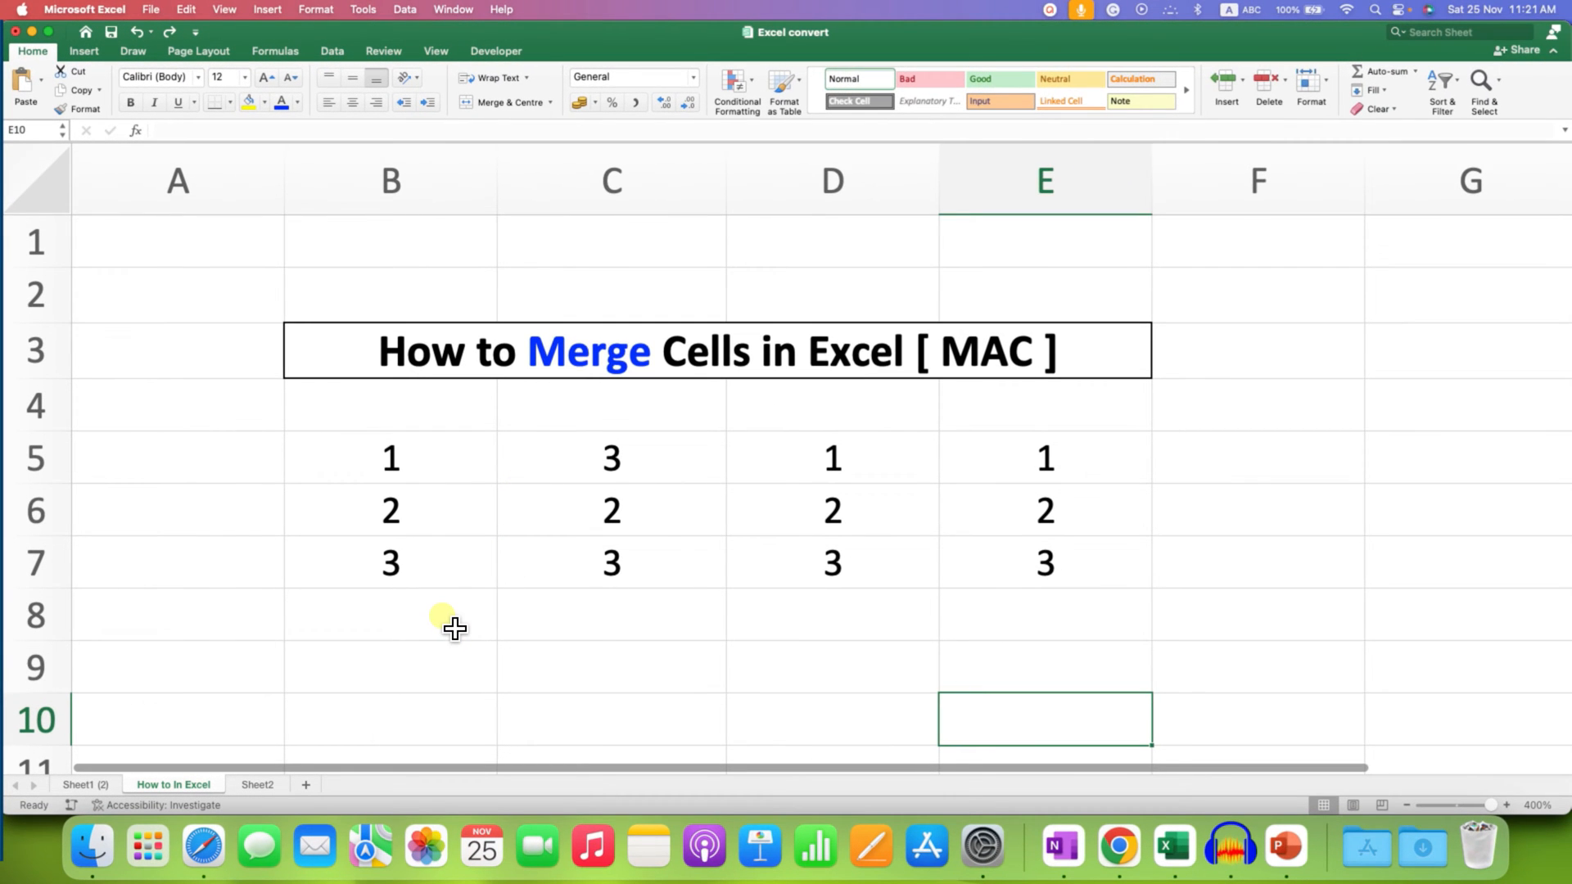
Step: Merge cells B8 and B9 into a single empty cell
drag(390, 610, 390, 666)
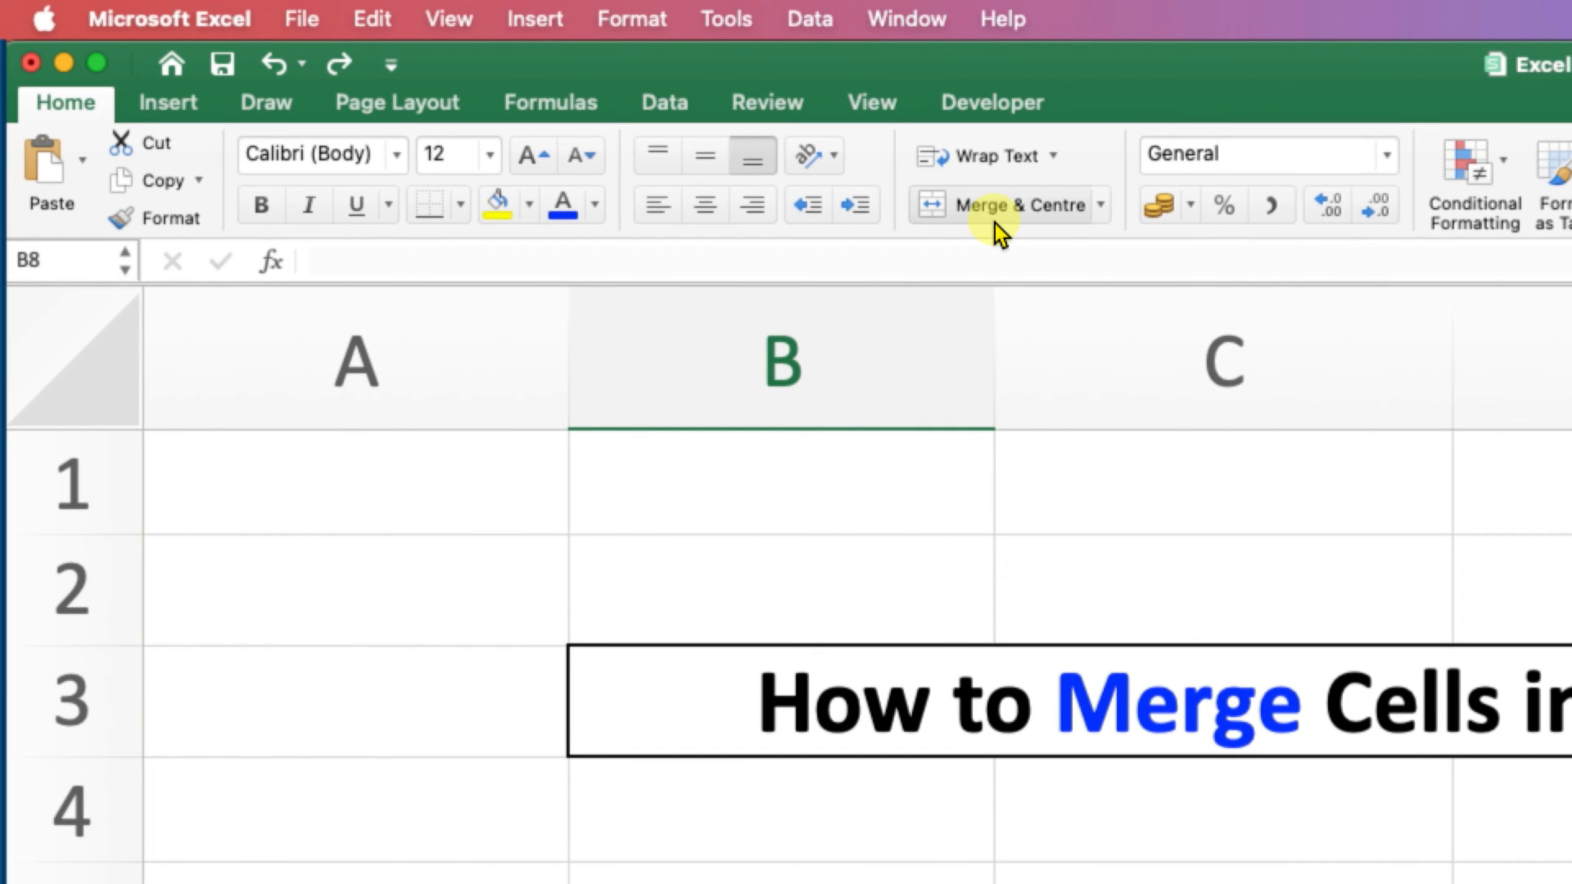
mouse_move(1029, 237)
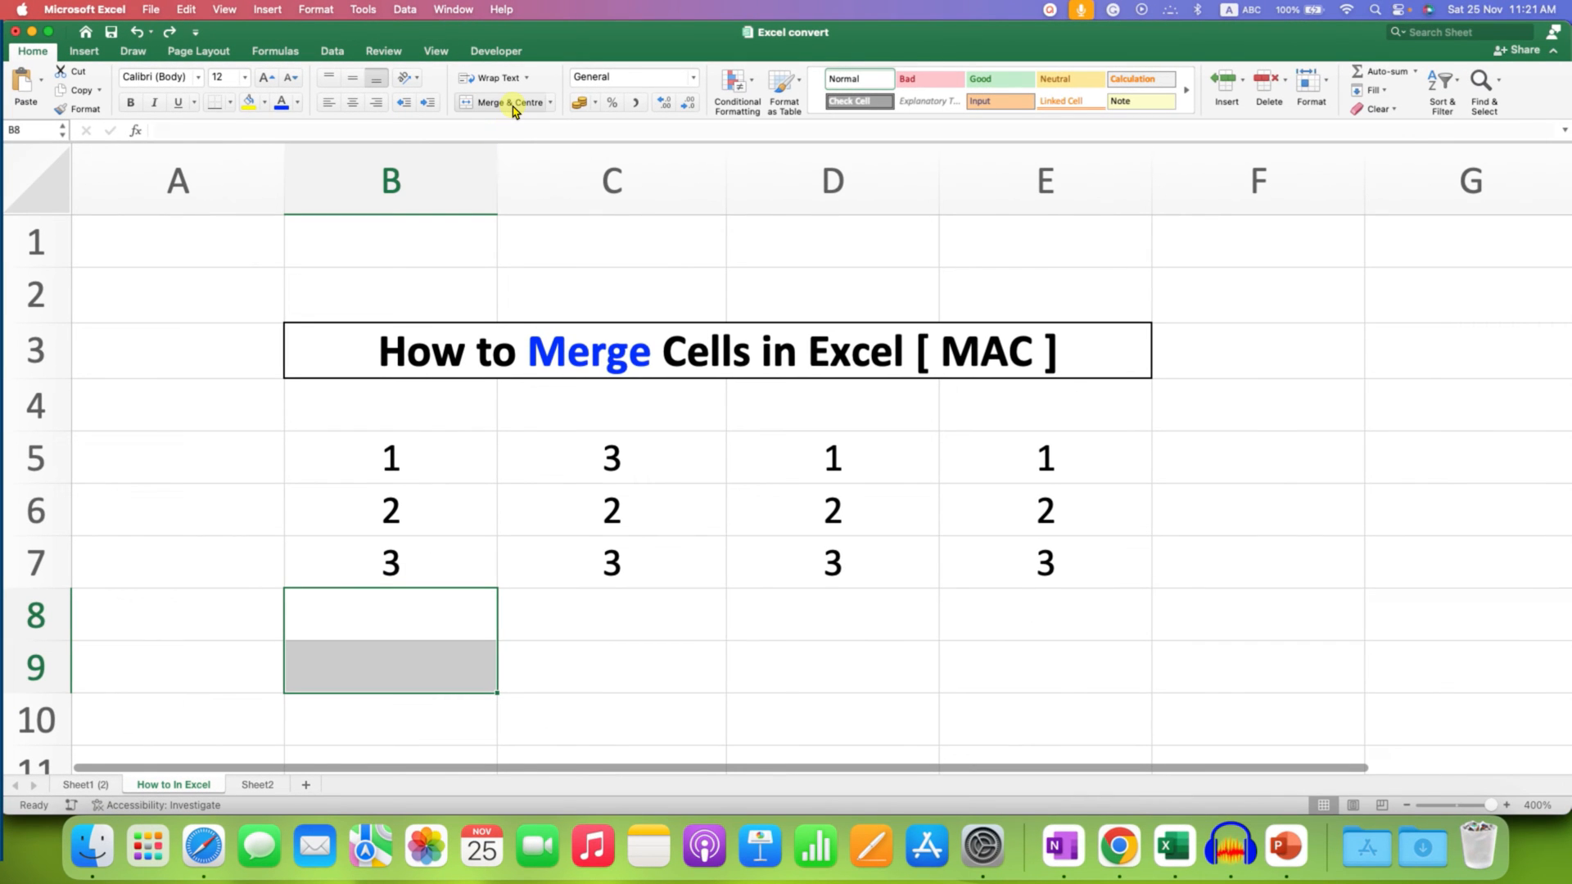
click(606, 606)
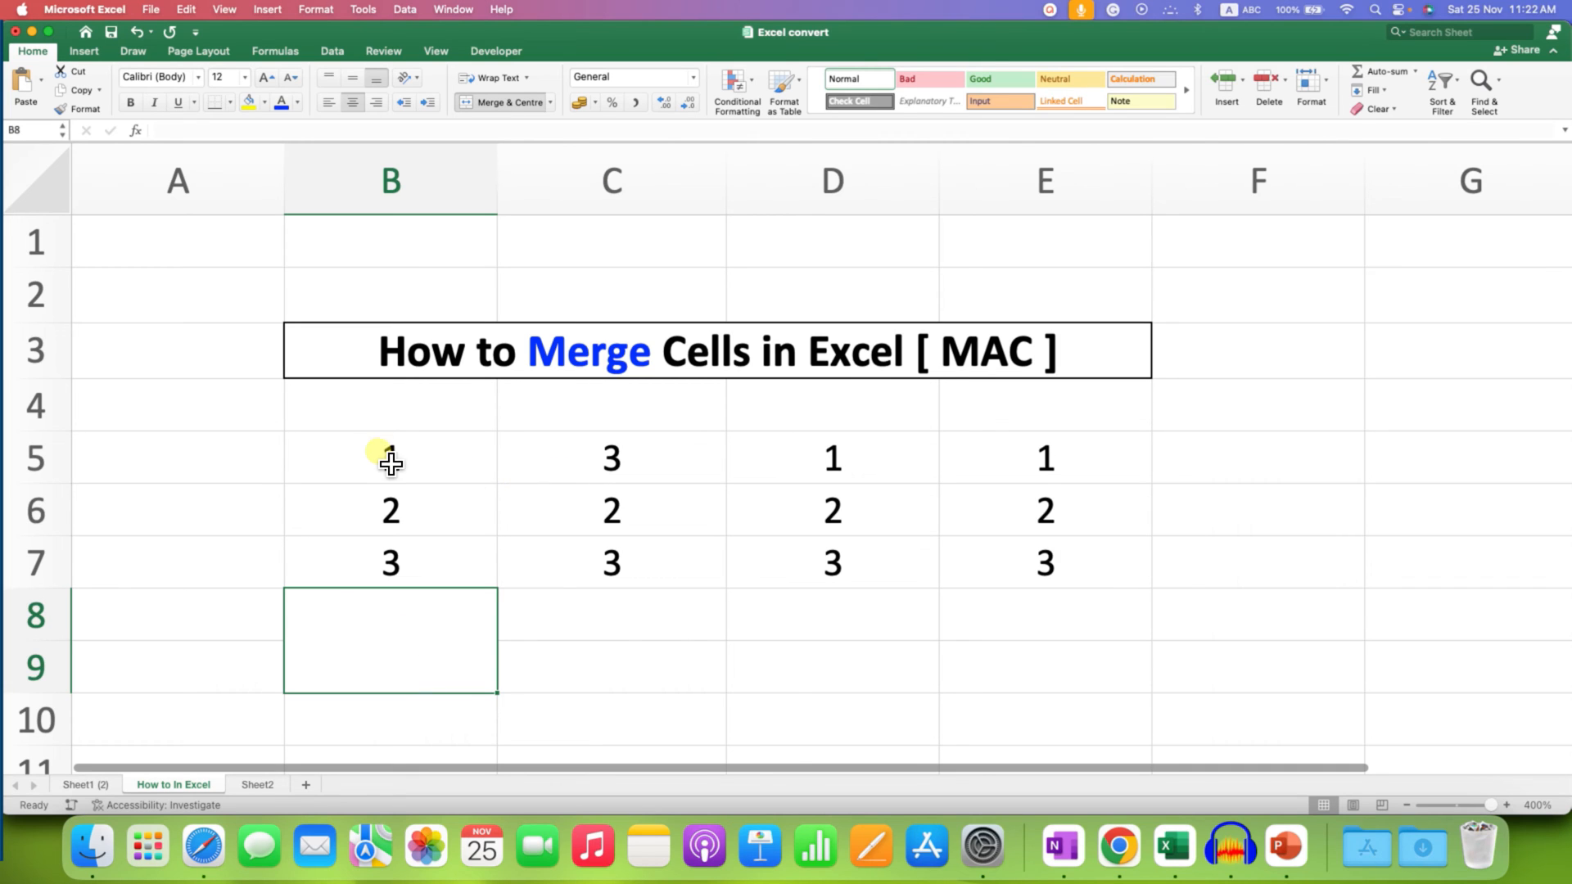
Step: Merge B5:C5 into one centred cell, keeping only the value 1 and discarding 3
drag(389, 457, 610, 457)
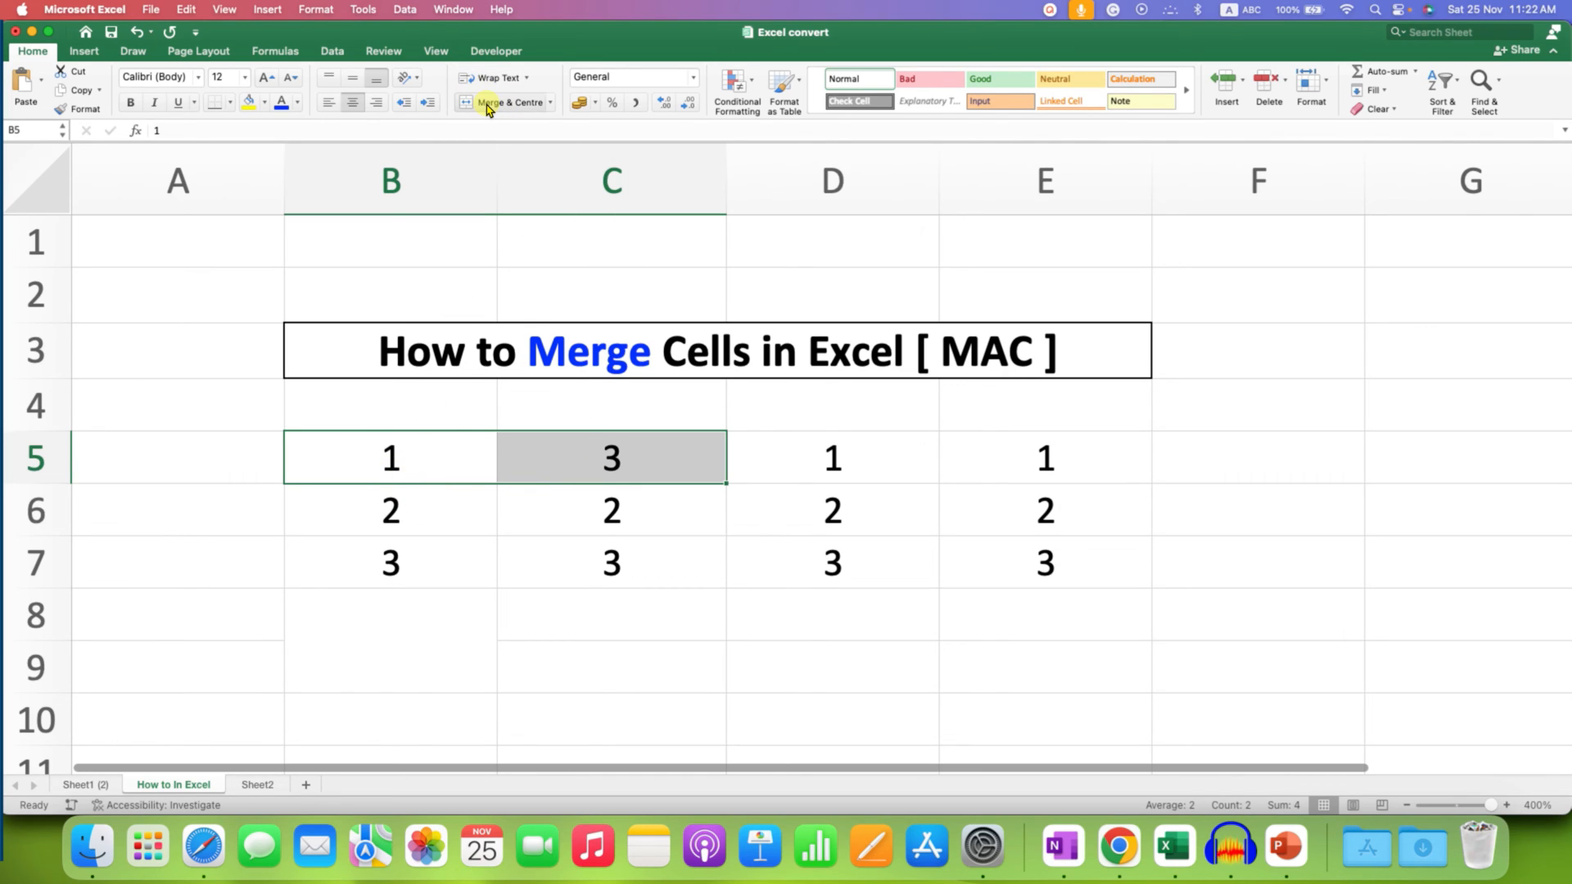
click(504, 102)
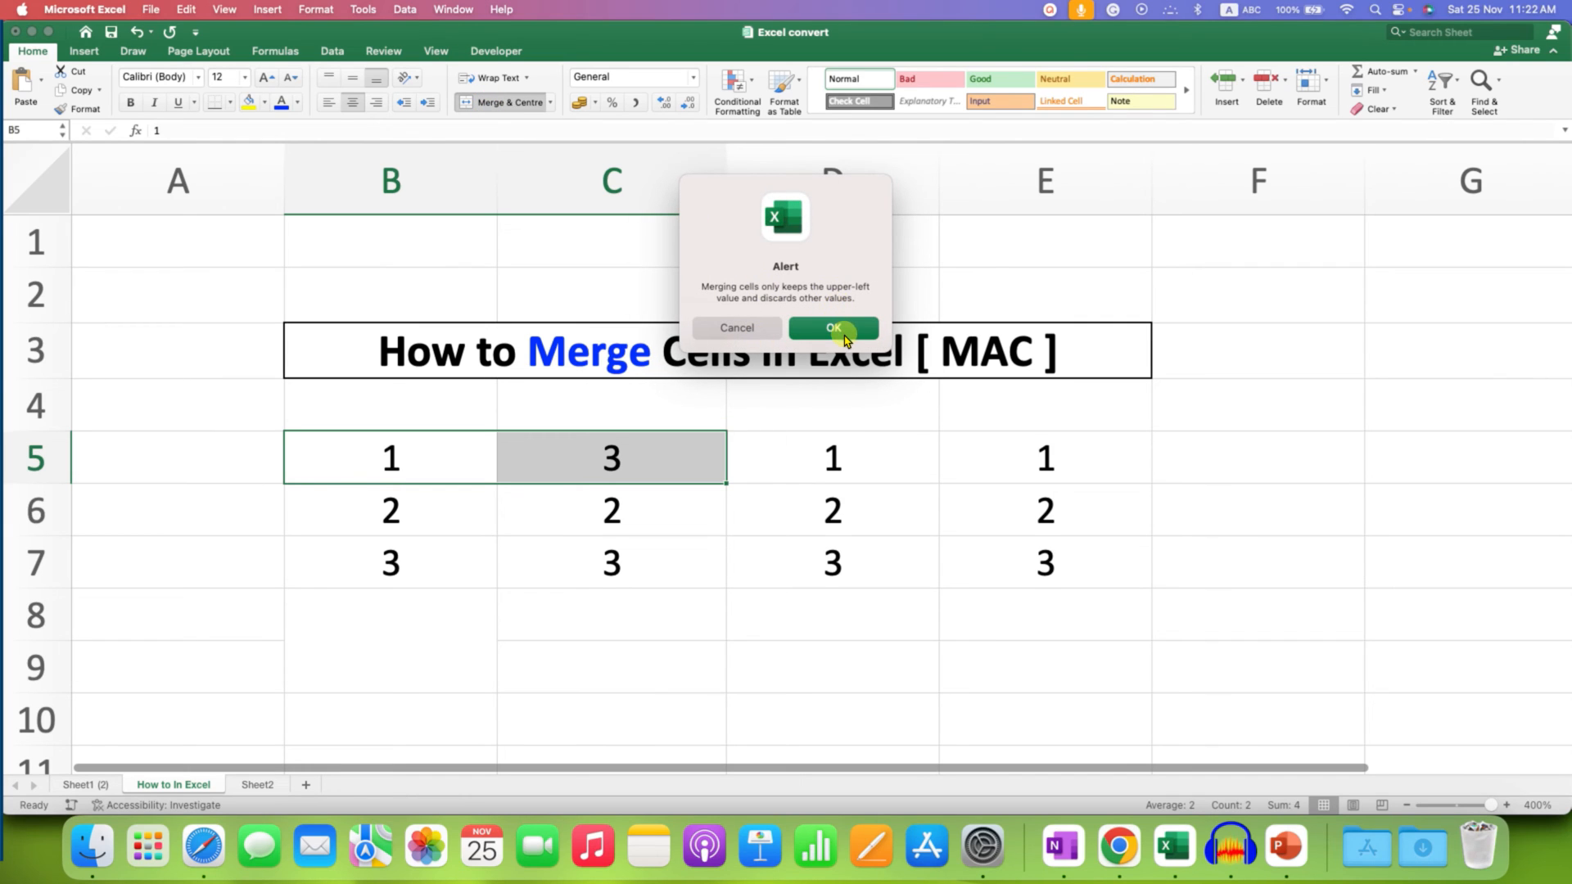
click(833, 328)
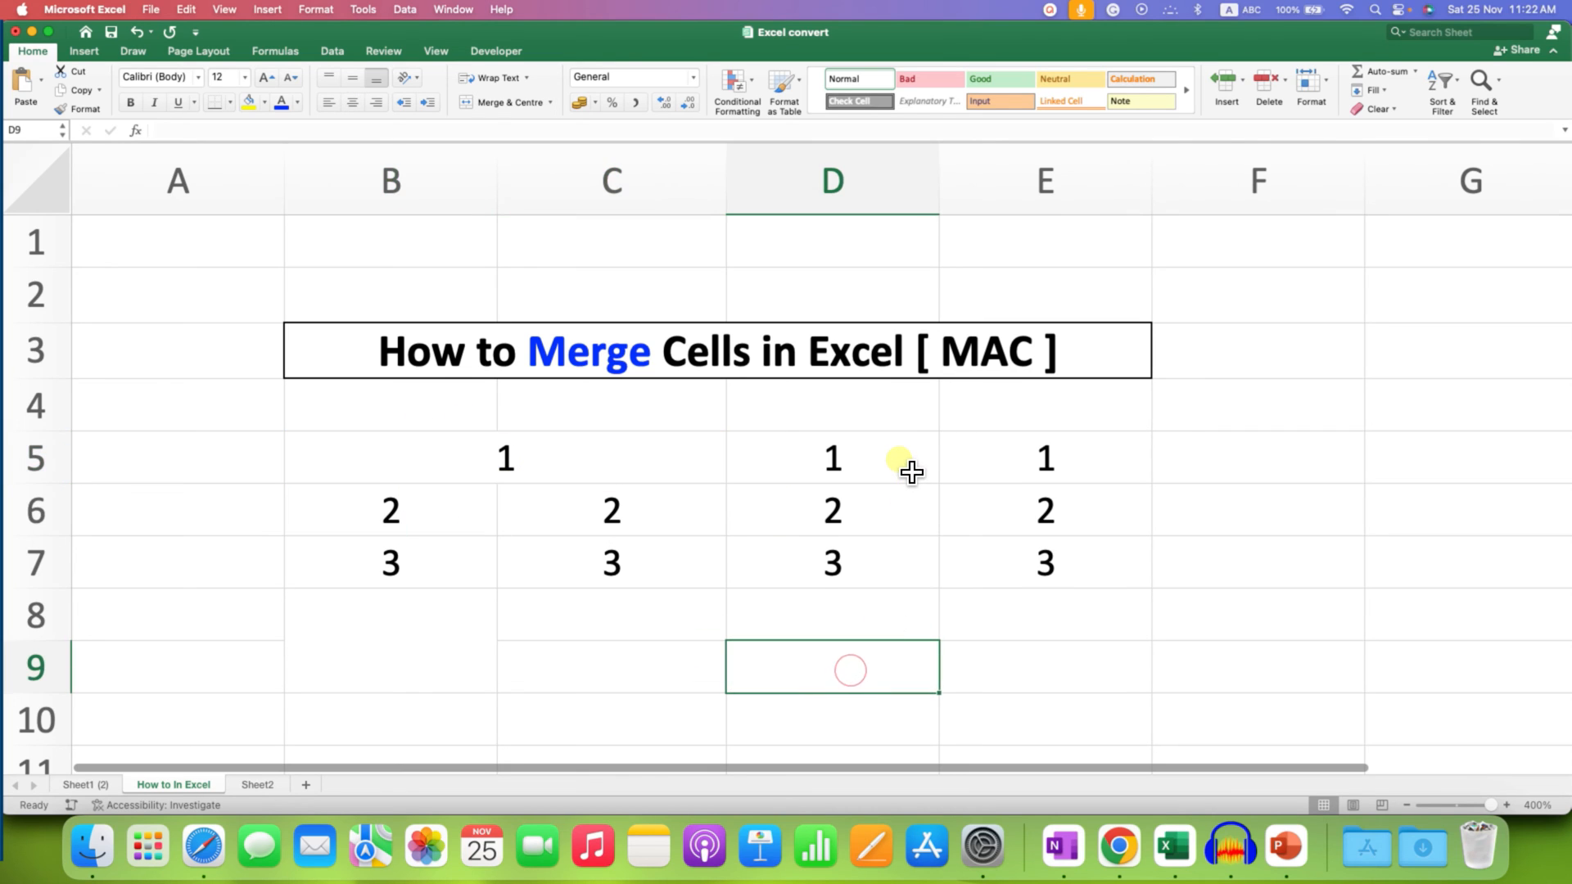
Step: Merge D5:D6 vertically into one cell, keeping only the value 1 and discarding 2
drag(832, 459, 832, 511)
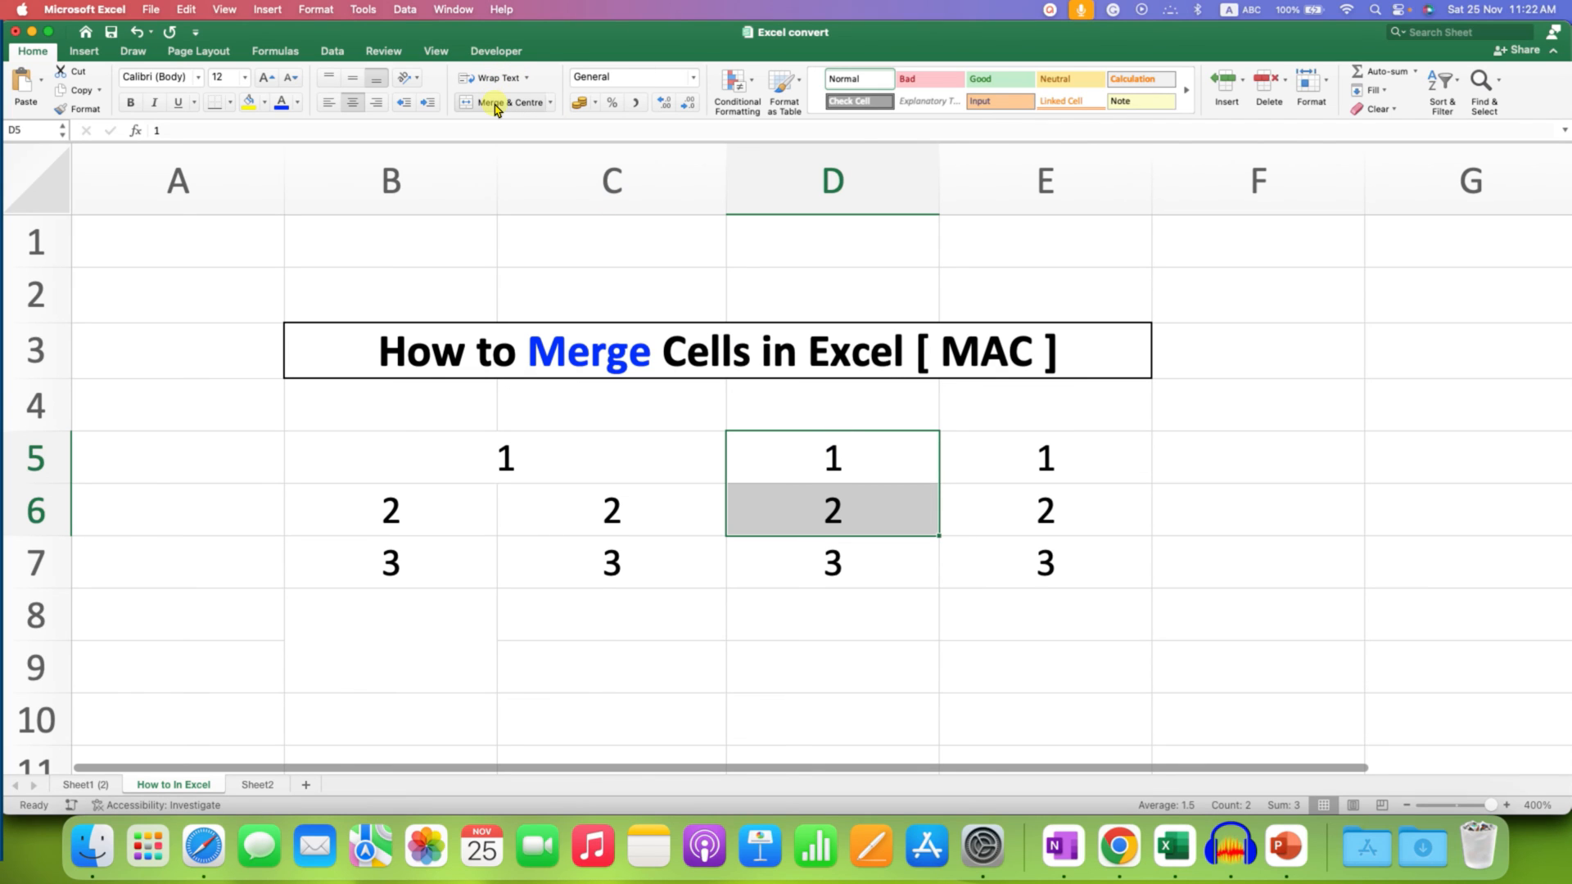
click(503, 101)
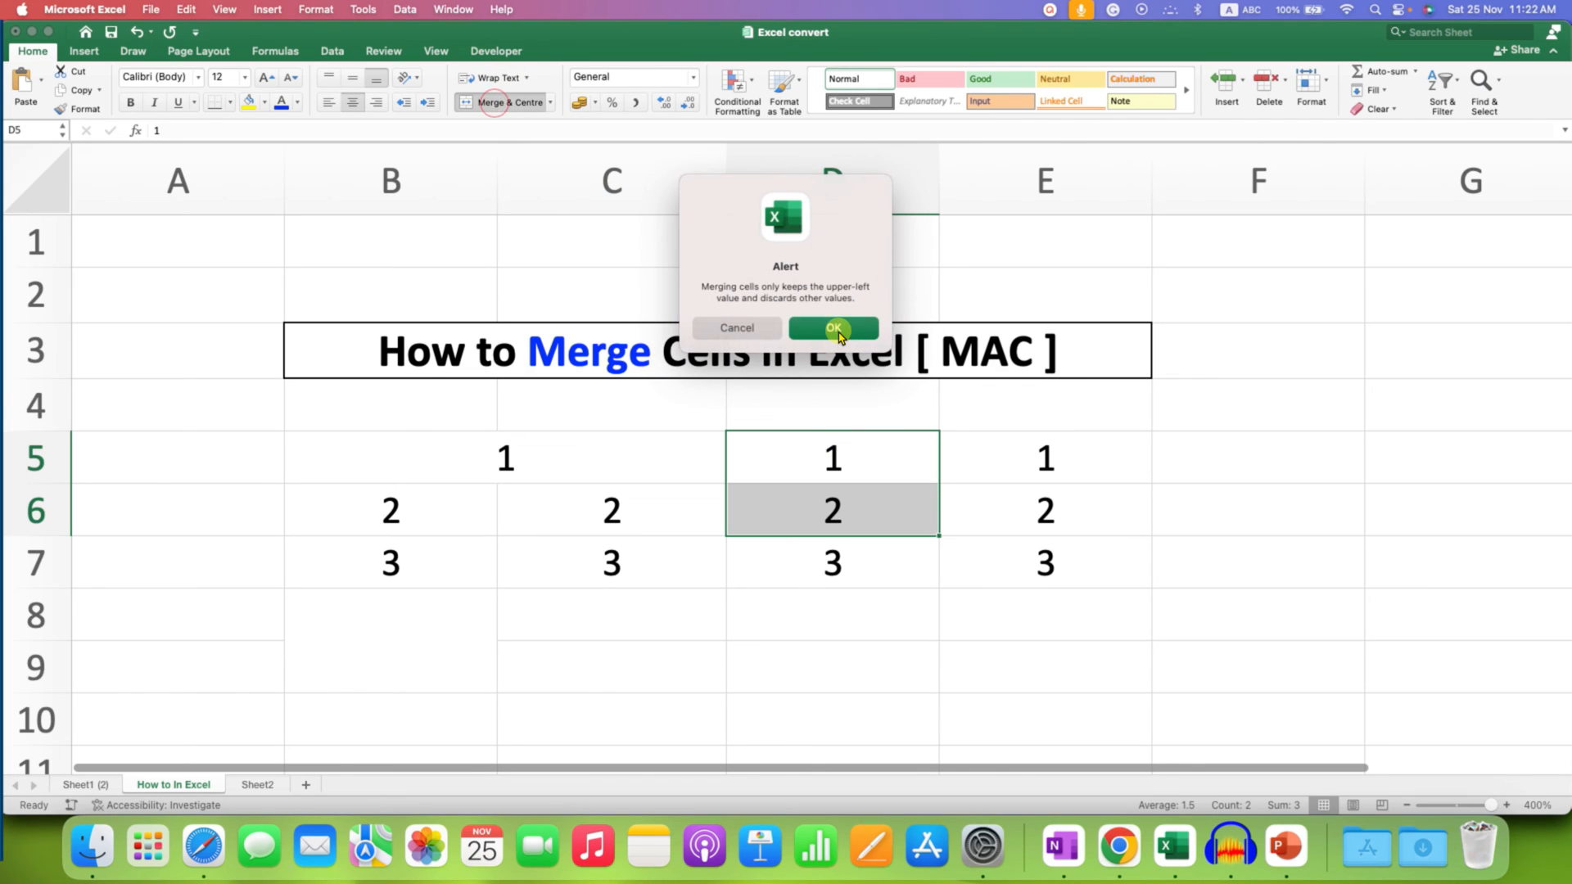
click(833, 327)
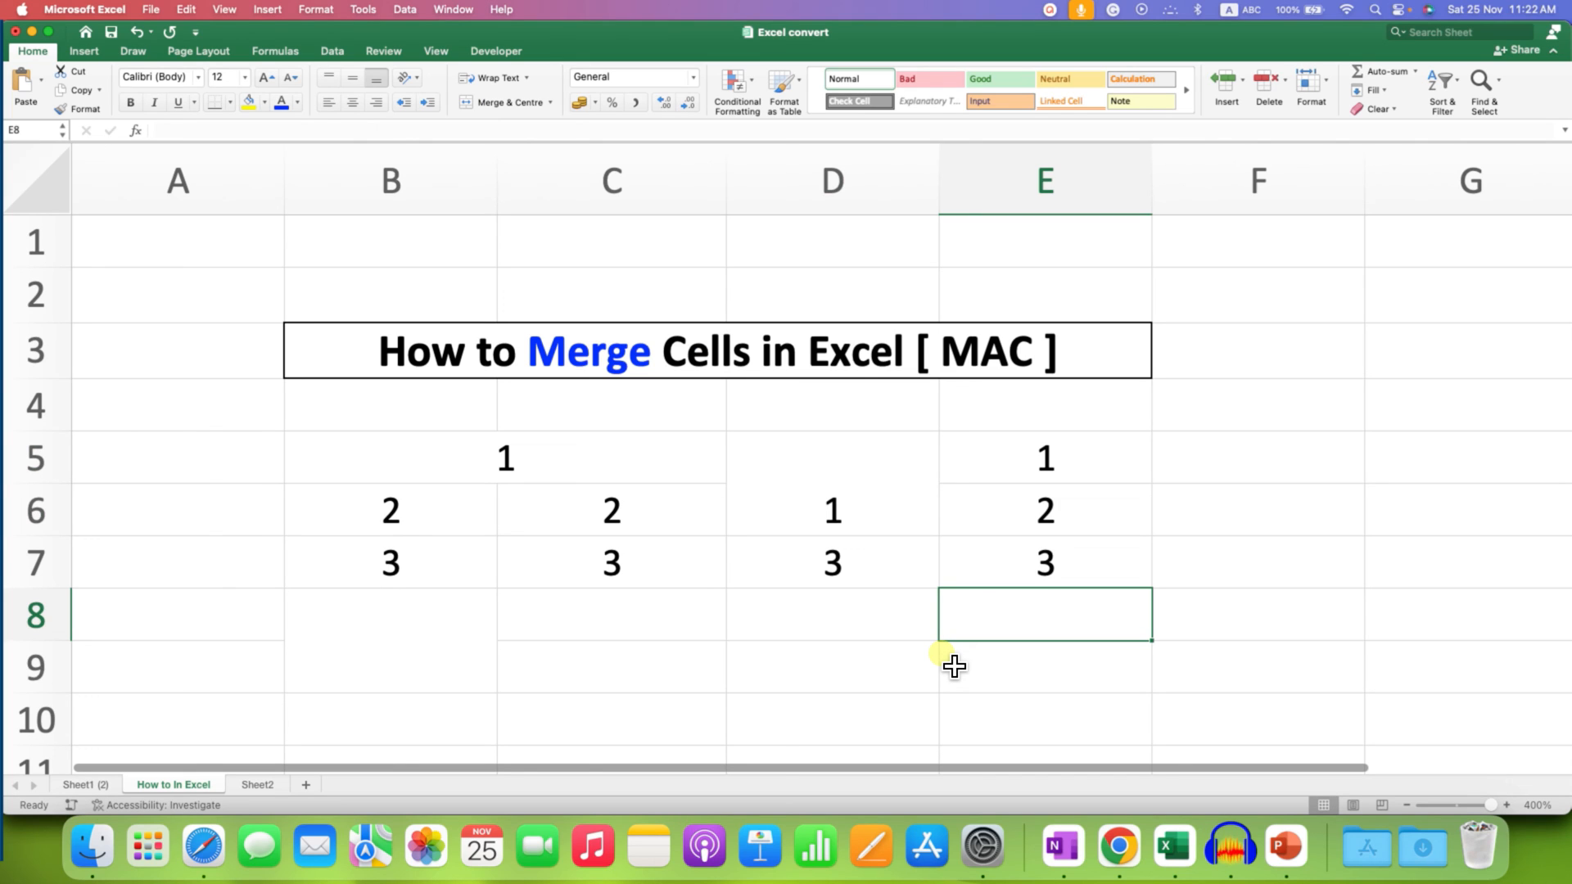
mouse_move(1280, 671)
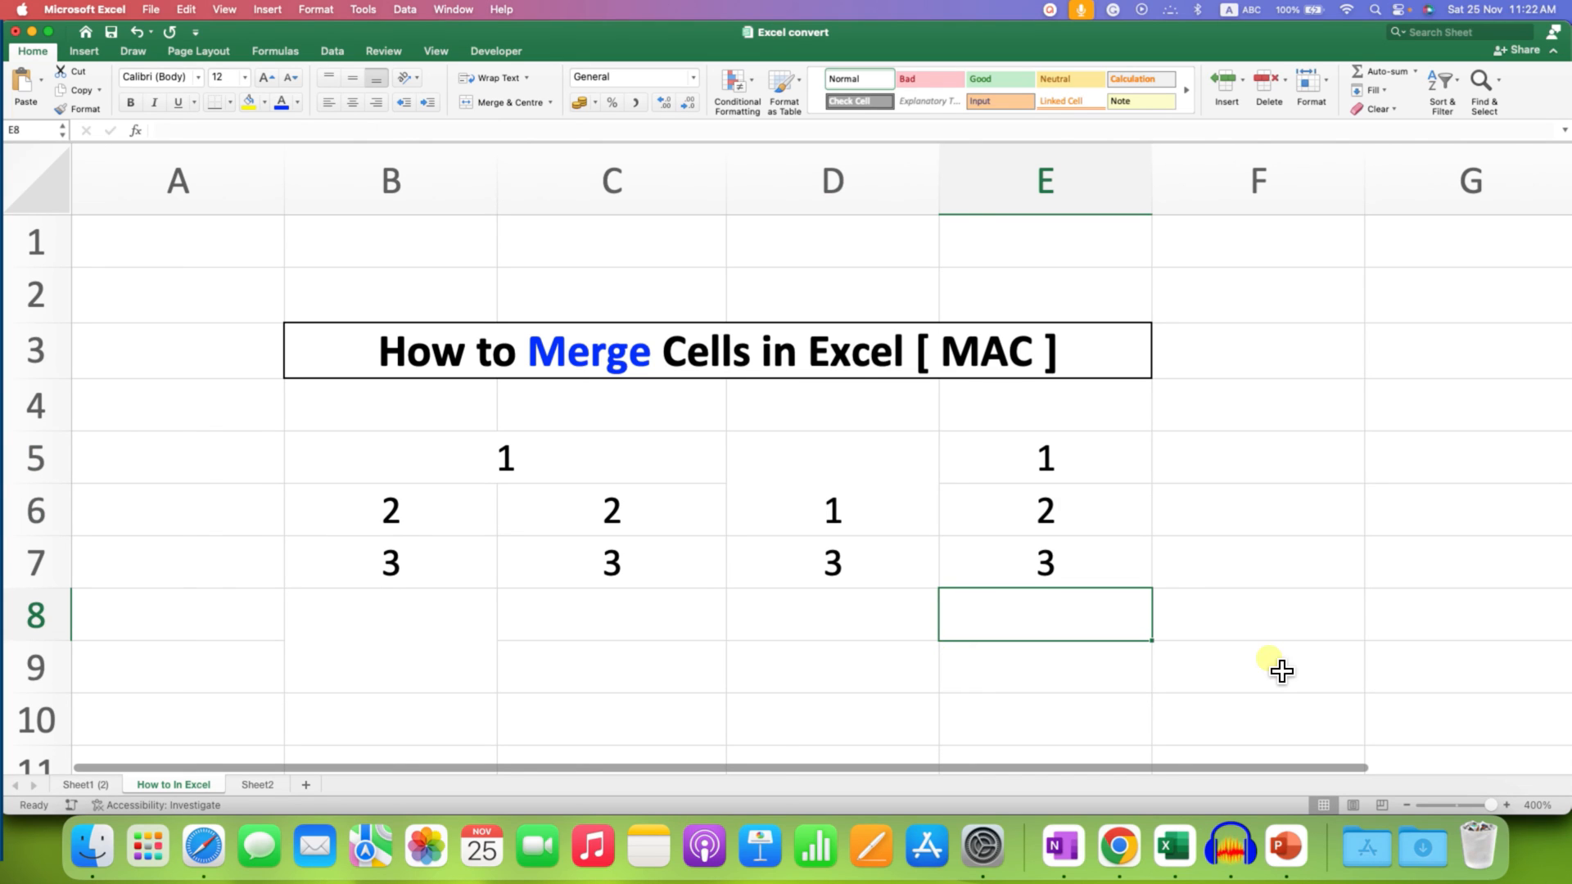